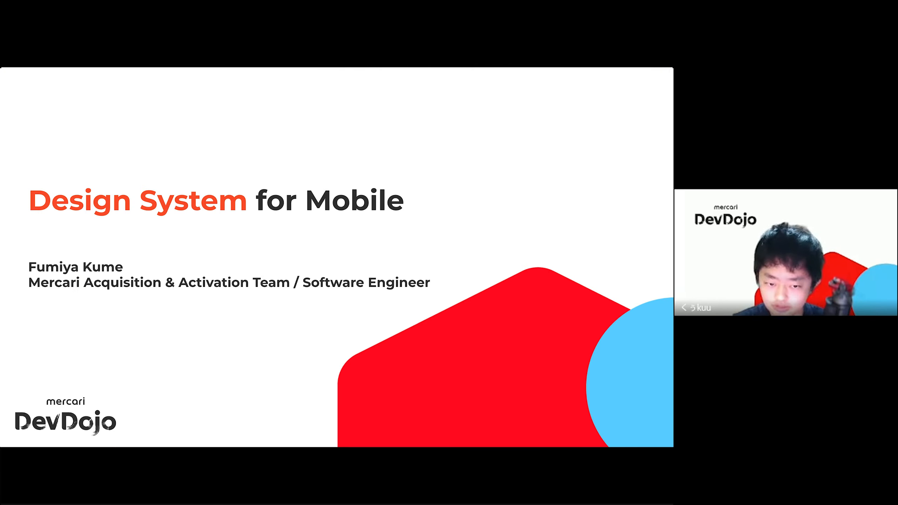
- Advance slide by slide through history, implementation and accessibility to the 'Thank You — Any Questions?' slide
key(Right)
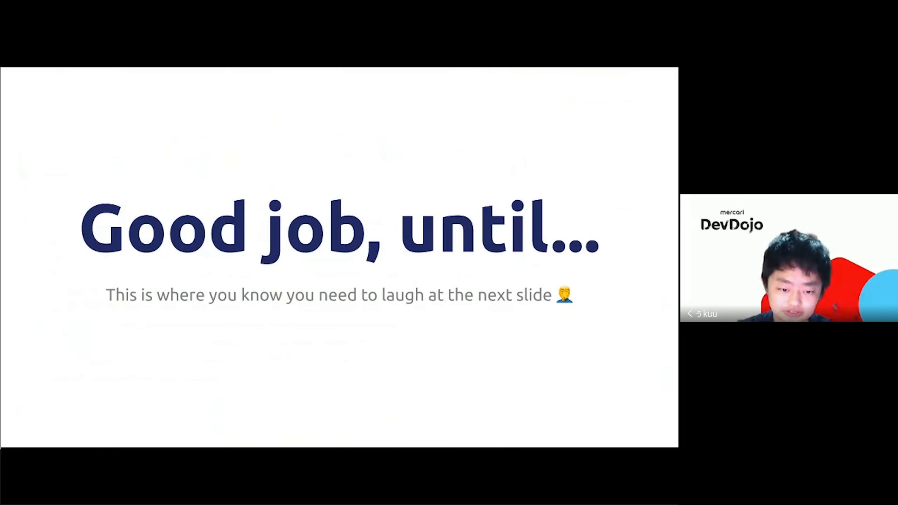
key(Right)
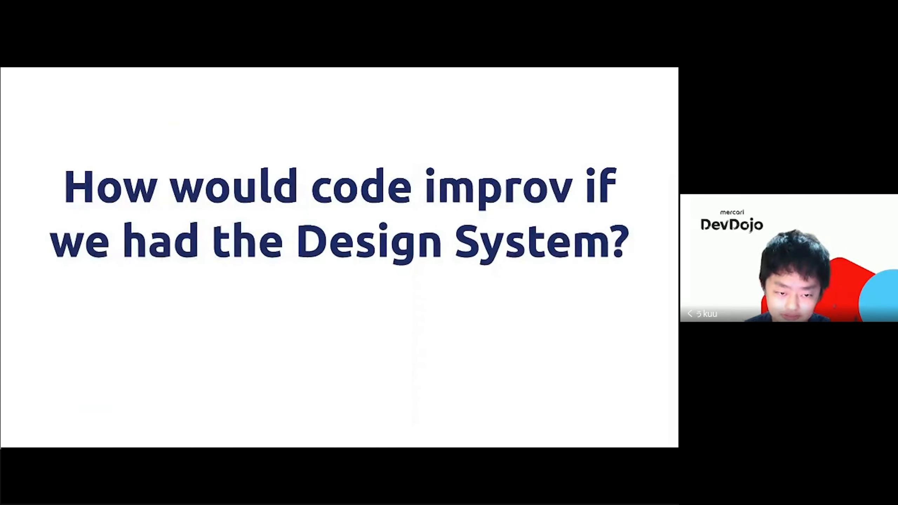
key(Right)
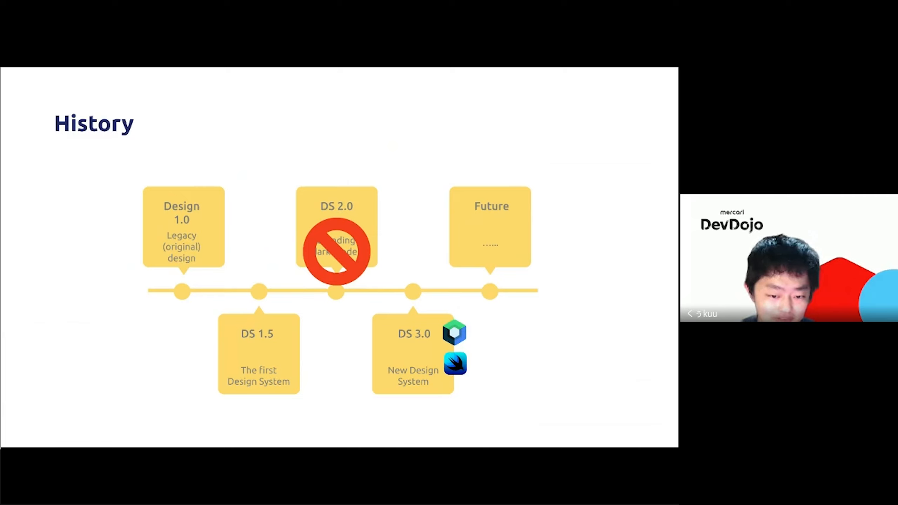
key(Right)
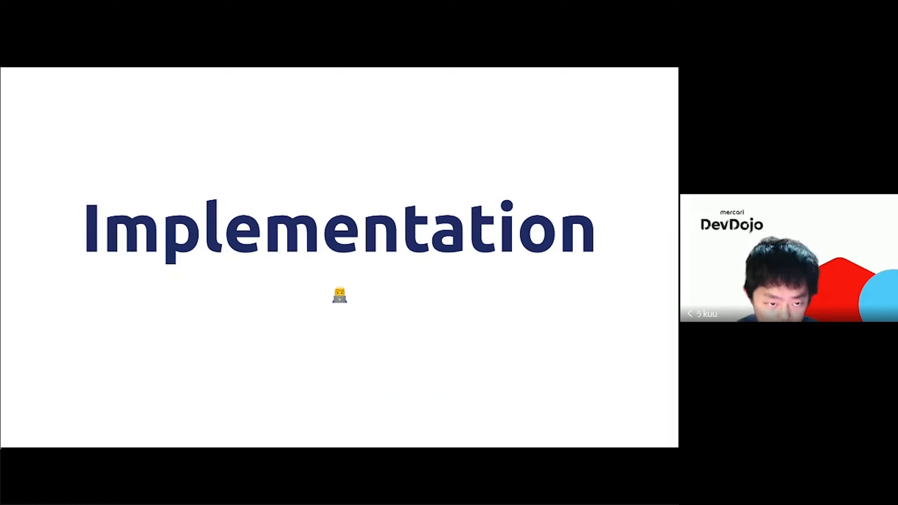
key(Right)
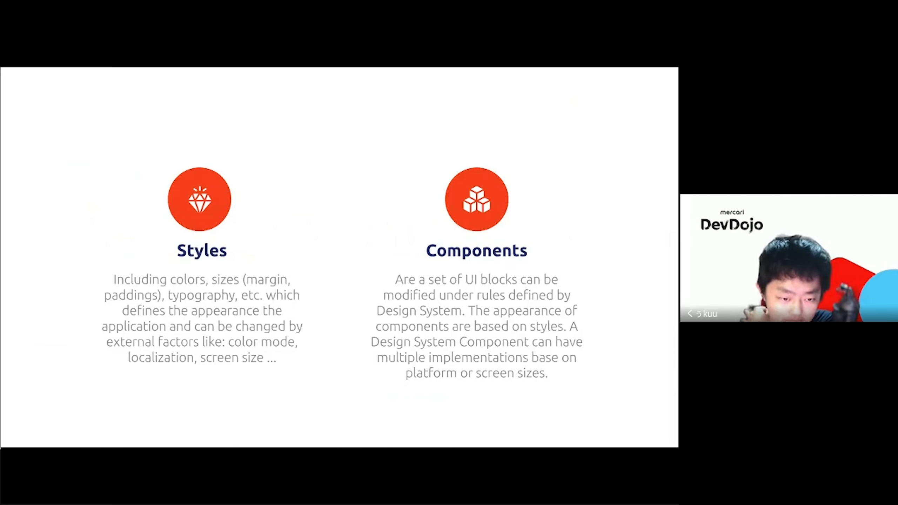
key(Right)
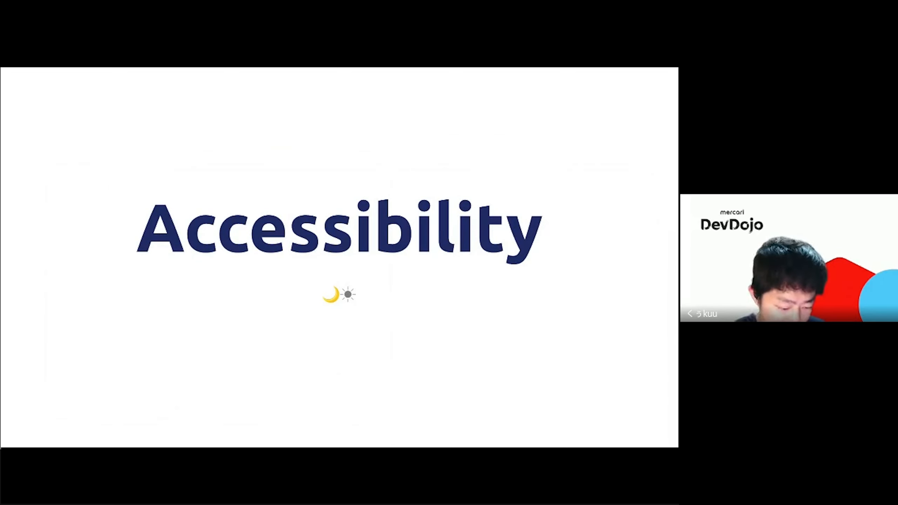
key(Right)
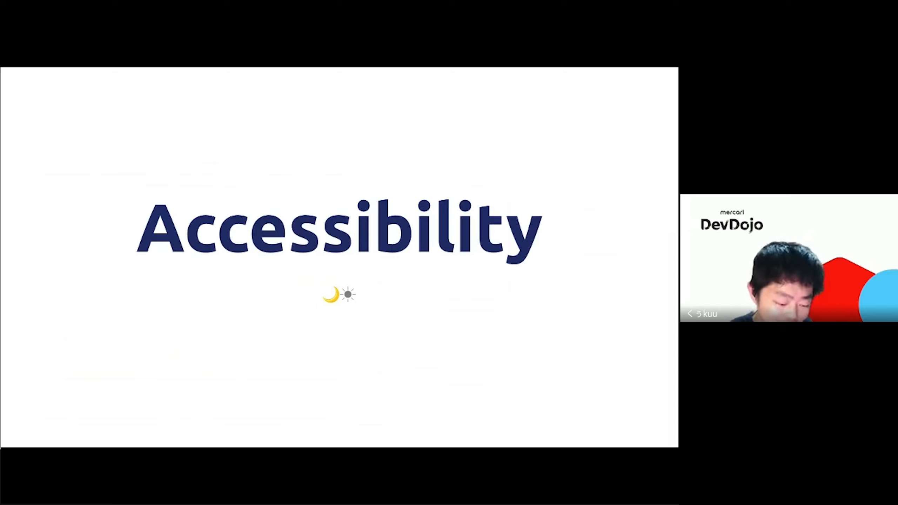
key(right)
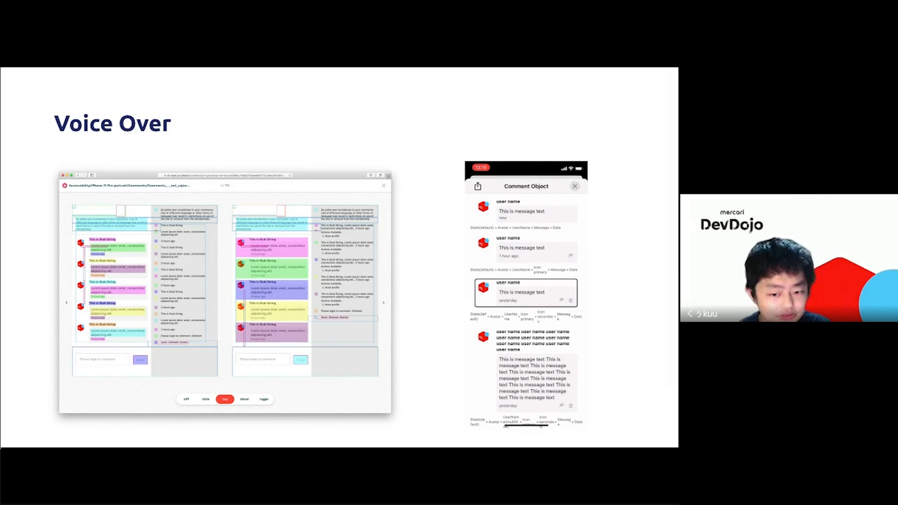
key(right)
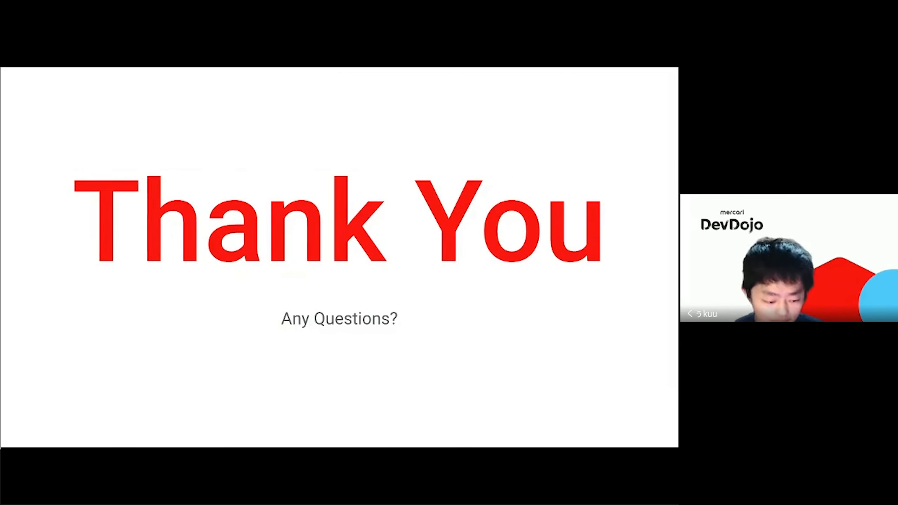